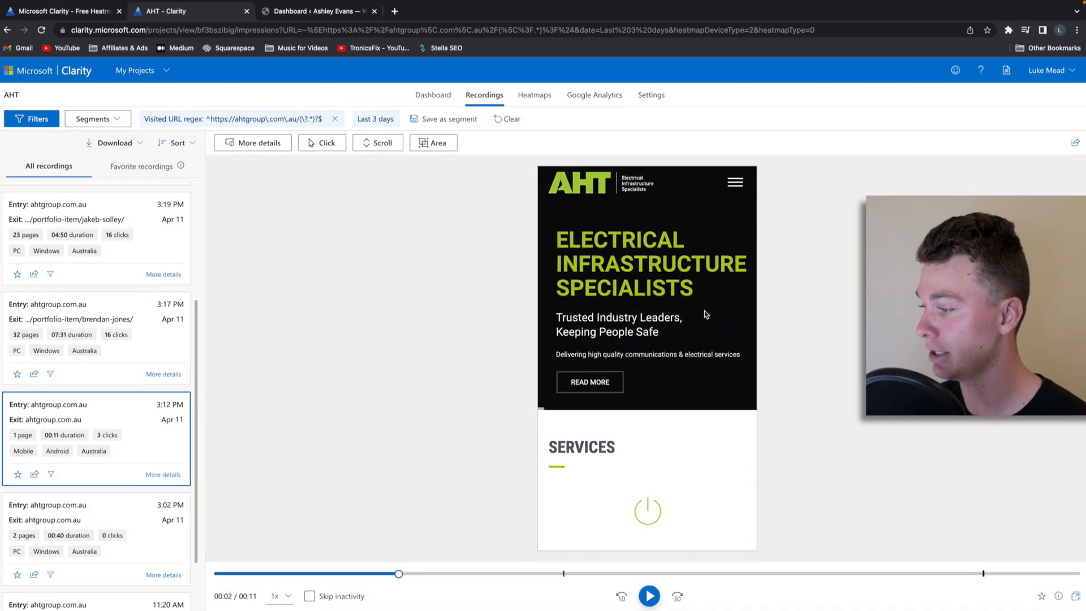
Switch between the Clarity AHT recordings and the WordPress admin dashboard, landing on the dashboard
left_click(319, 13)
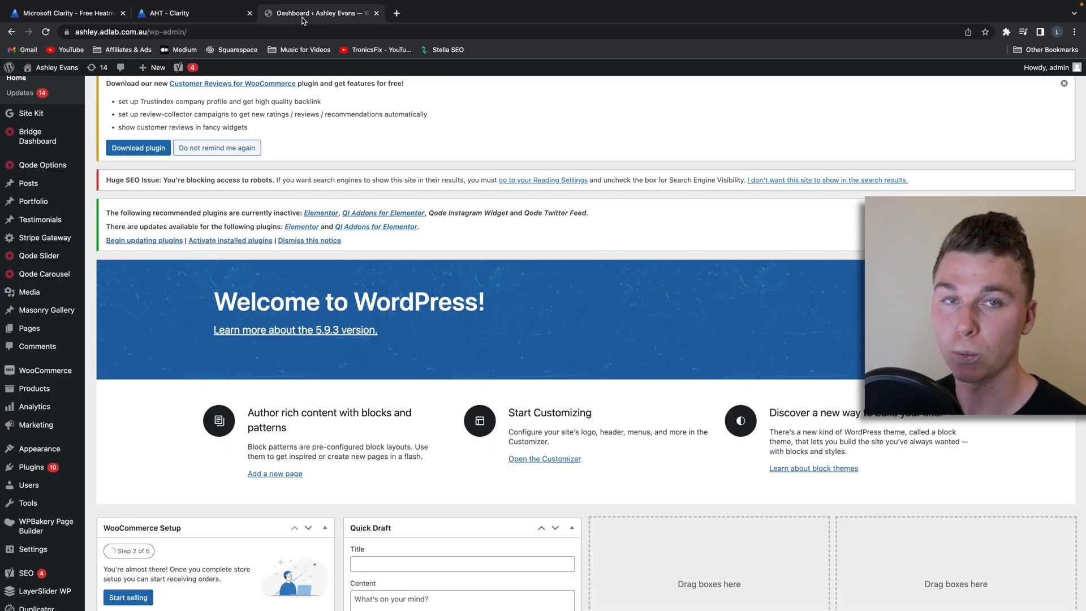
left_click(192, 12)
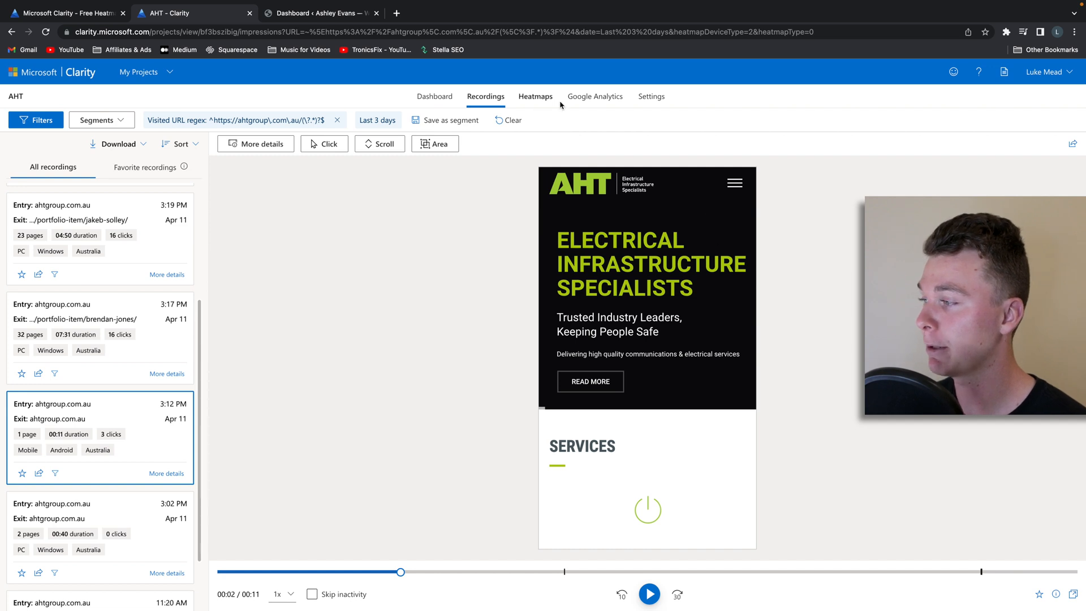
mouse_move(450, 102)
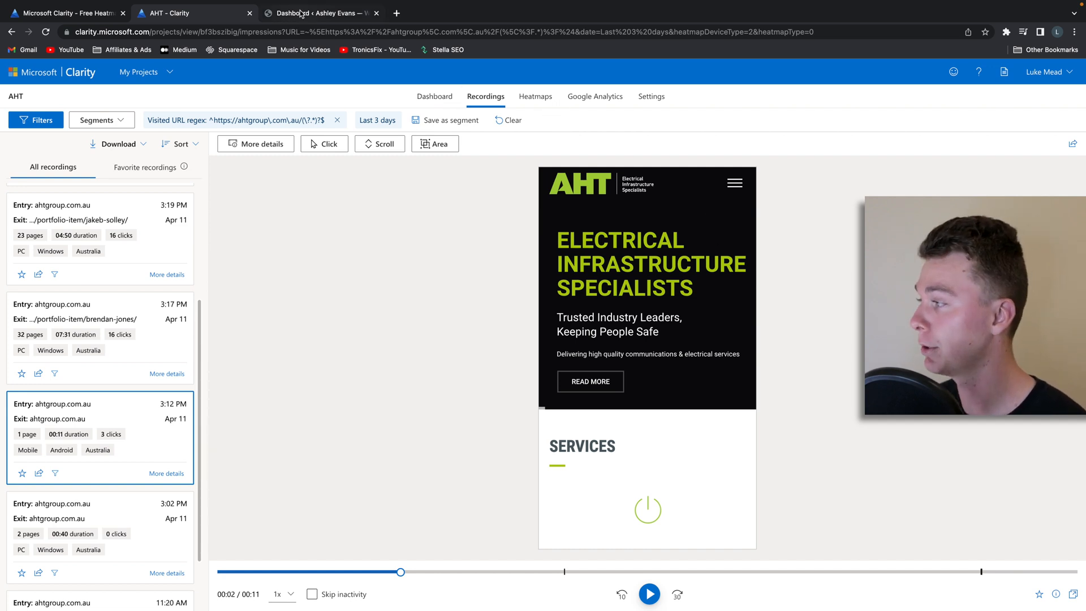
left_click(320, 12)
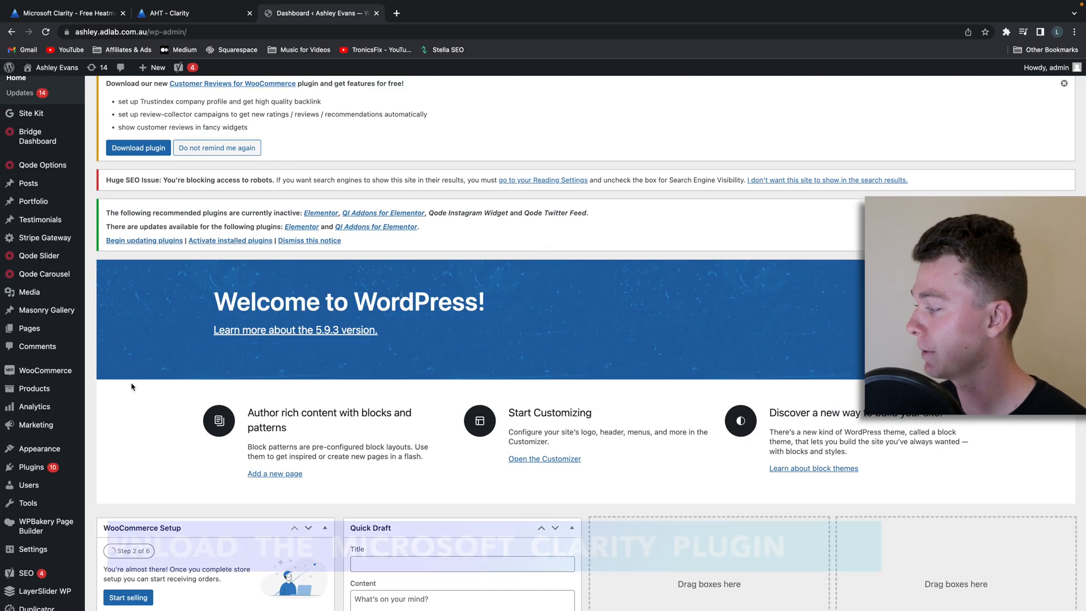
Search the plugin directory for 'clarity' and install the Microsoft Clarity plugin
left_click(32, 353)
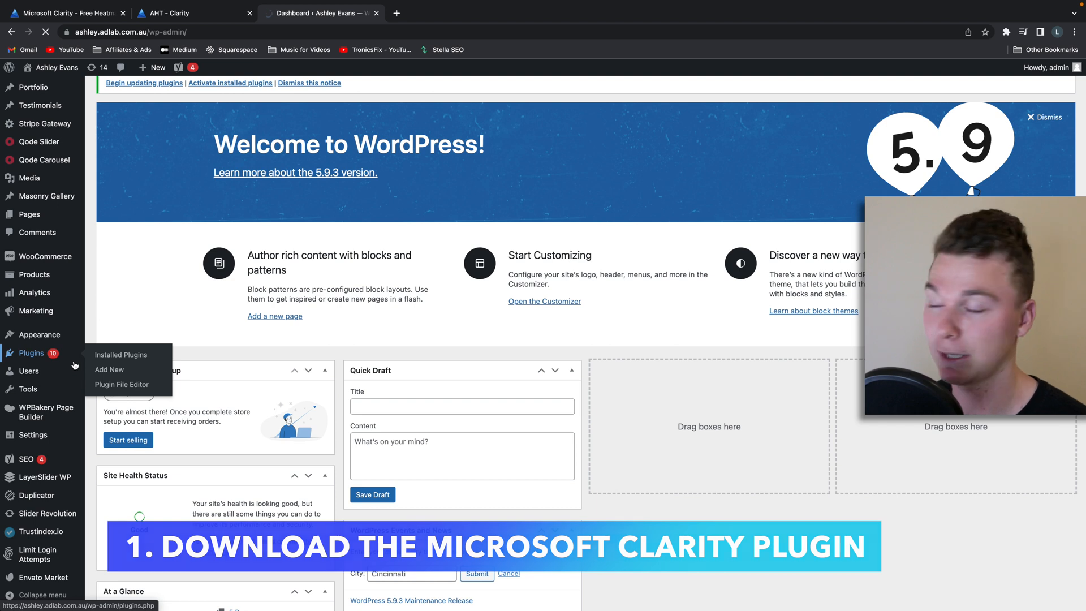
left_click(121, 354)
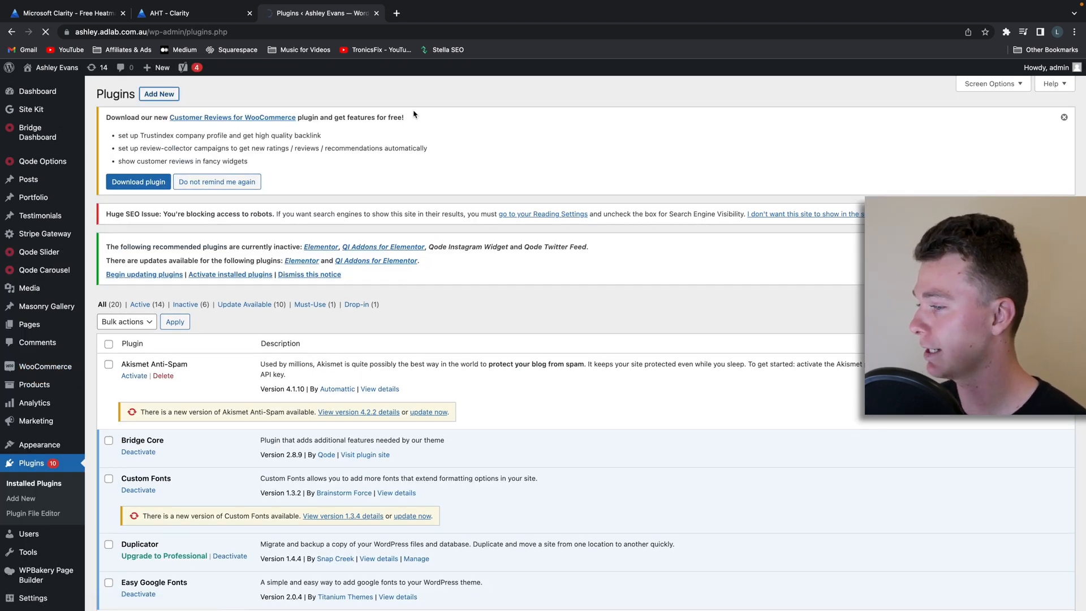
left_click(158, 94)
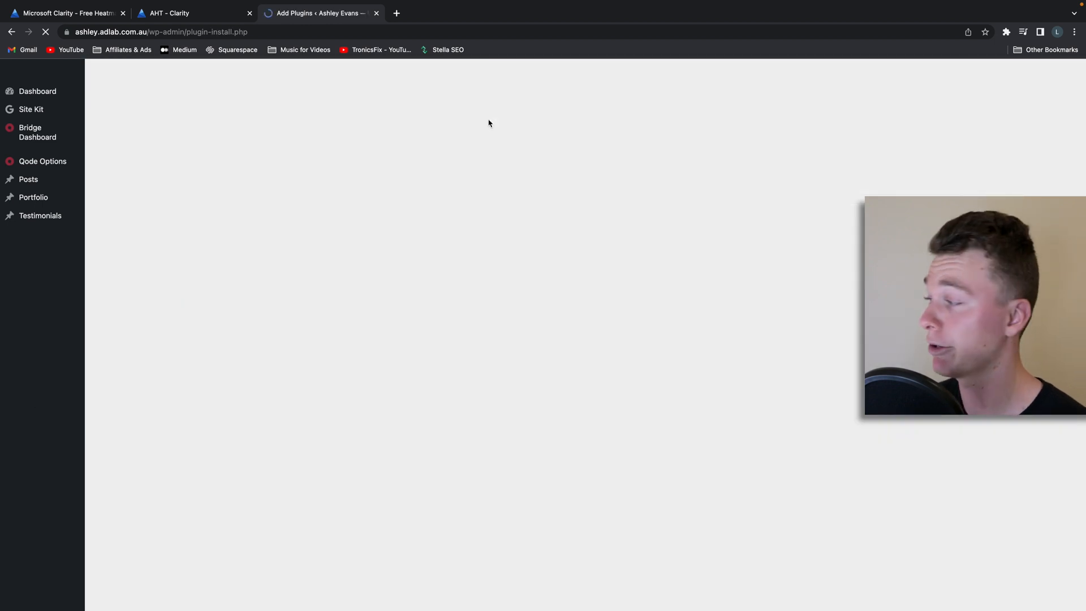
mouse_move(397, 150)
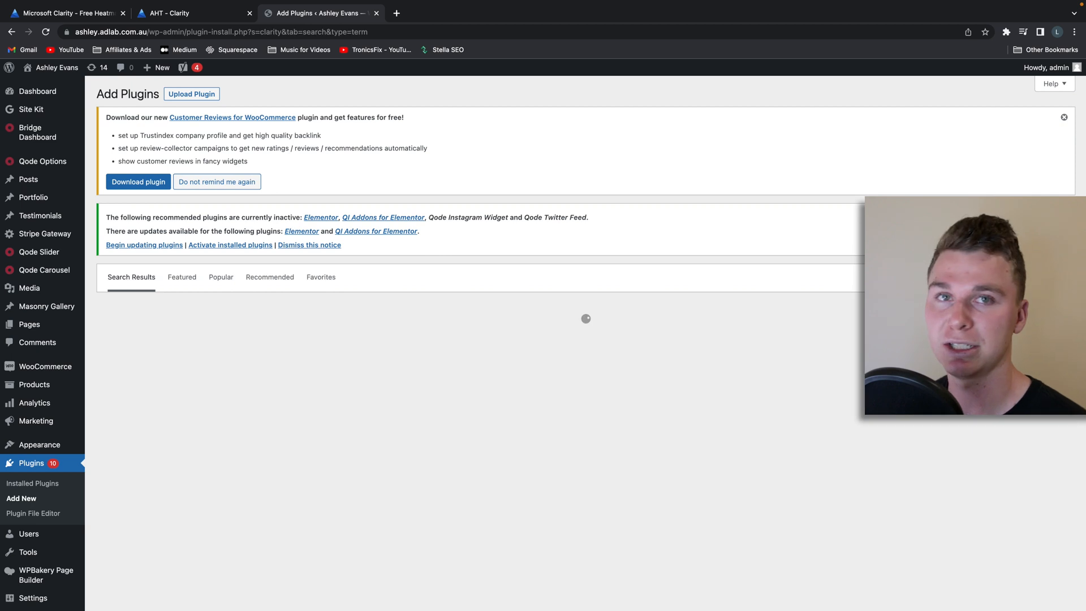
scroll("down", 3)
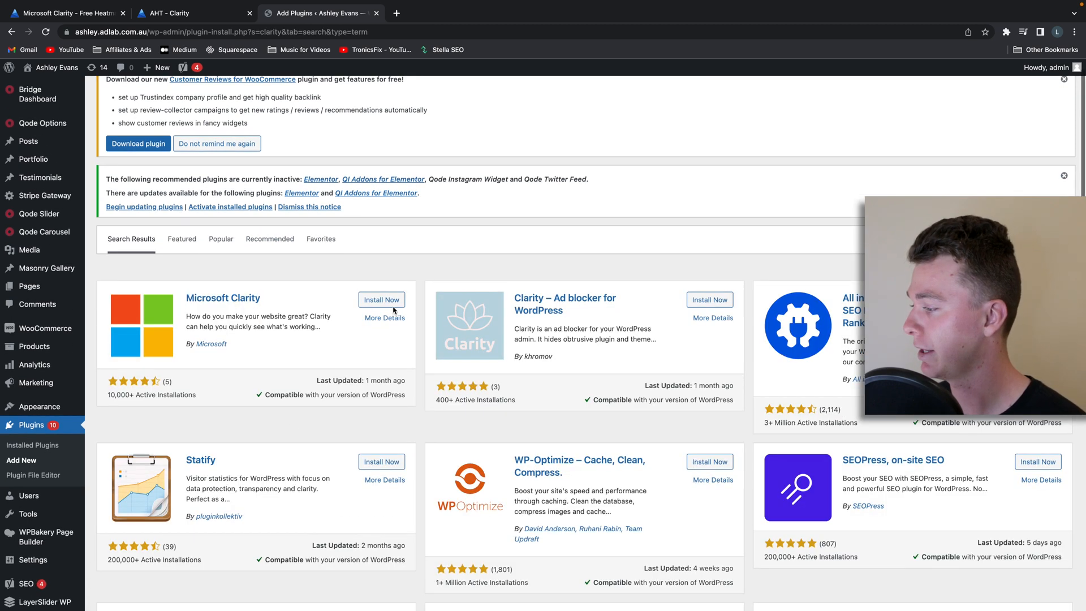
left_click(381, 299)
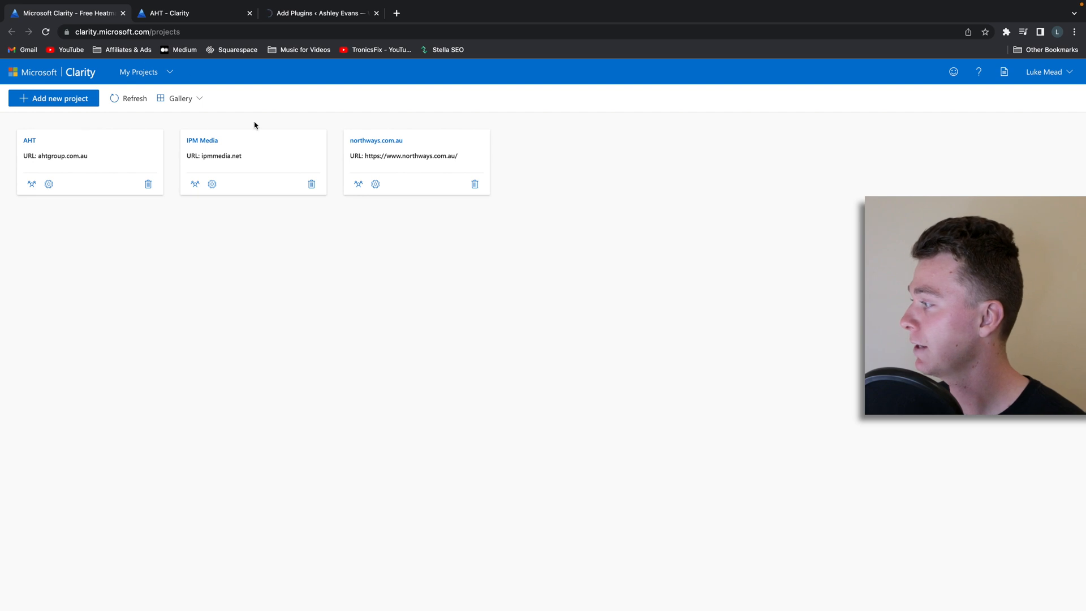
Start a new Clarity project named Test Clarity and fetch the WordPress site's address
left_click(30, 141)
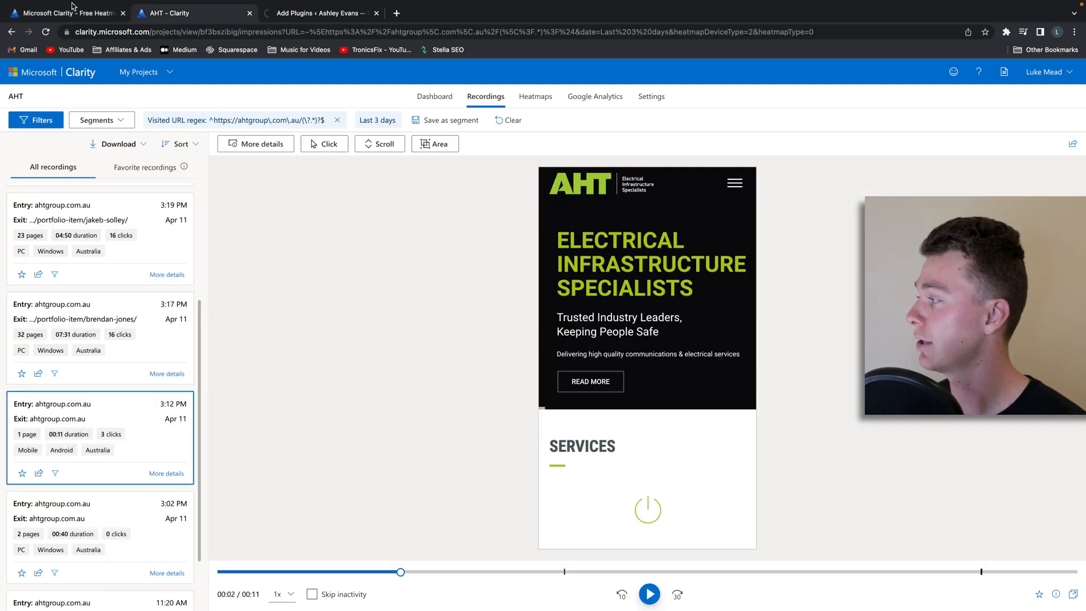
left_click(138, 73)
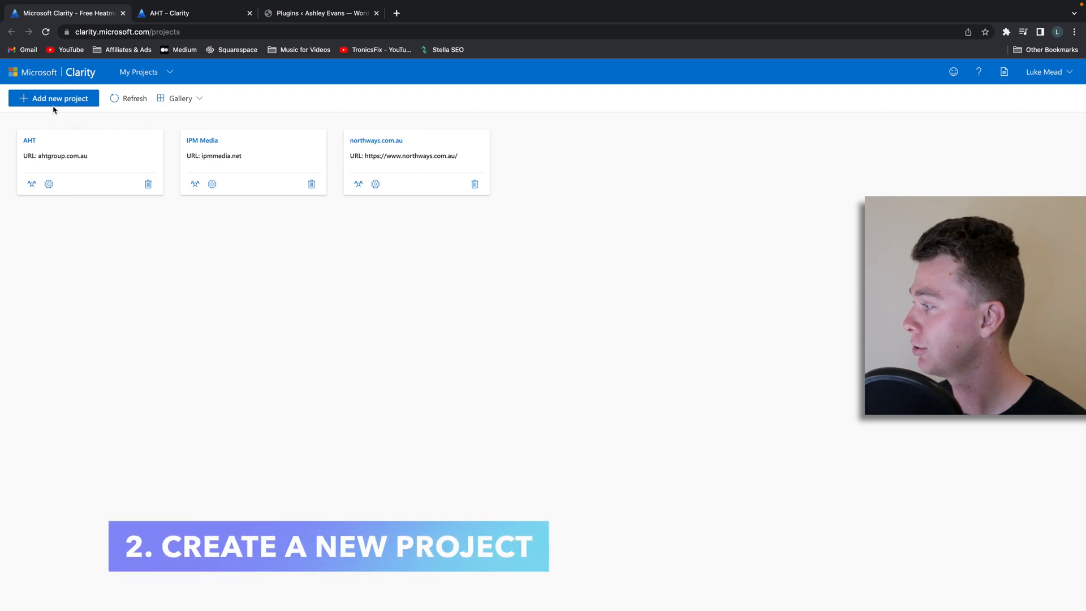
left_click(53, 97)
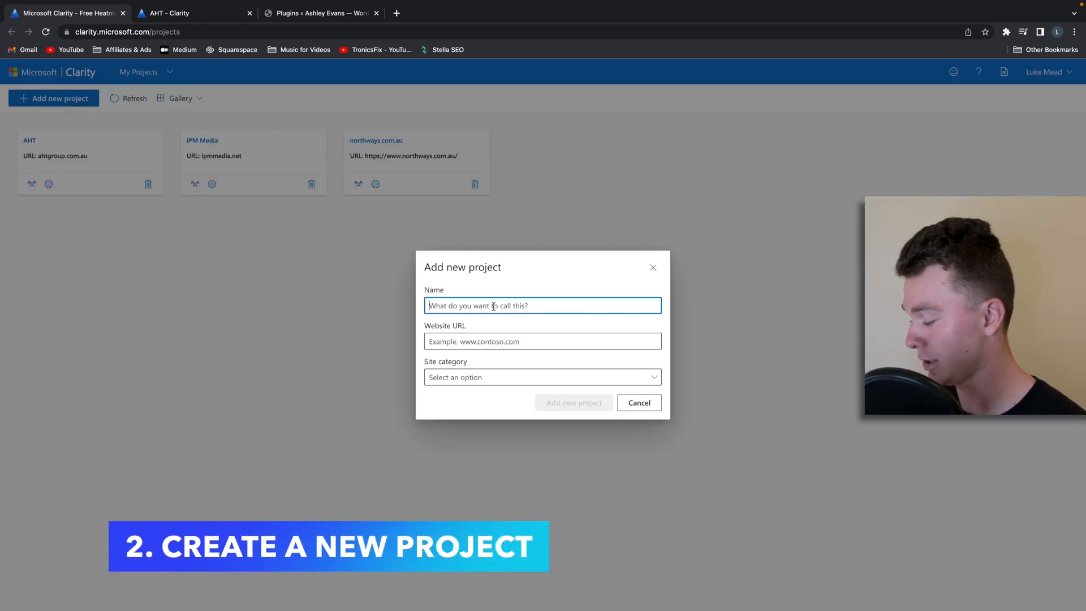
type("Test Clarity")
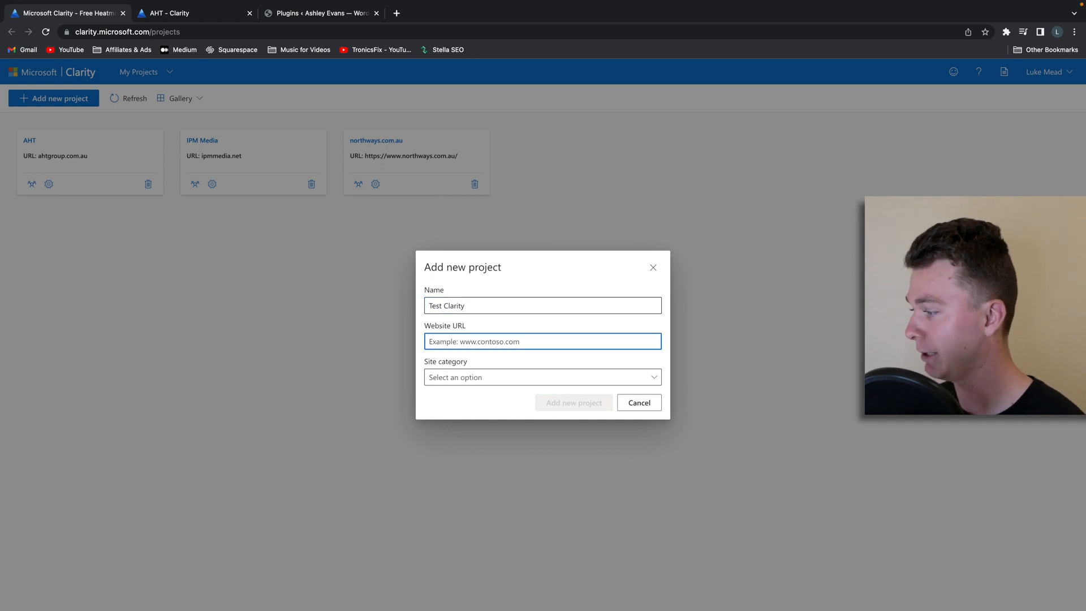
left_click(320, 12)
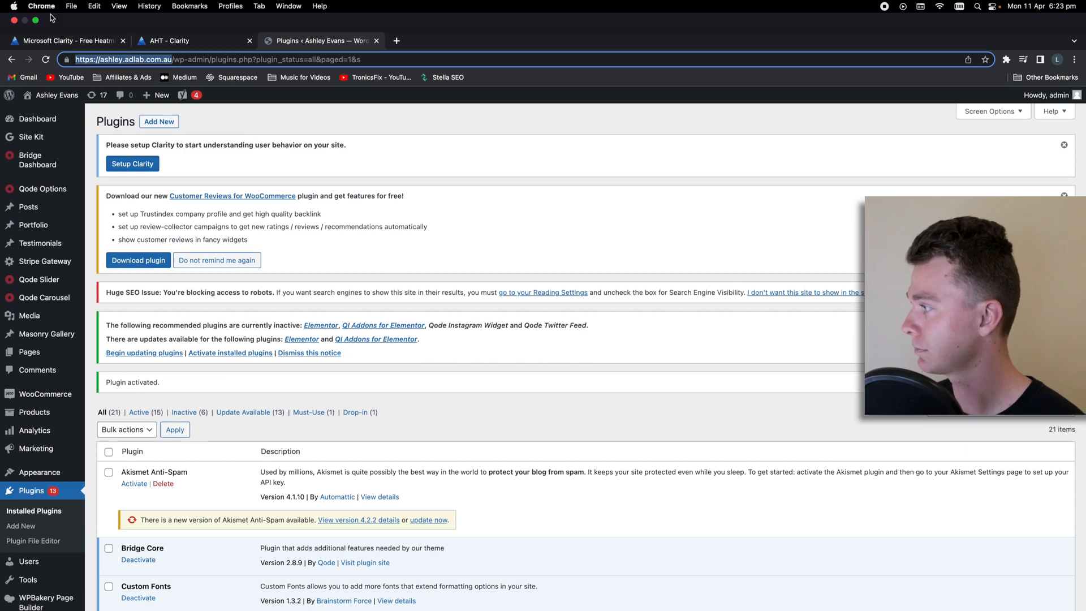
left_click(542, 383)
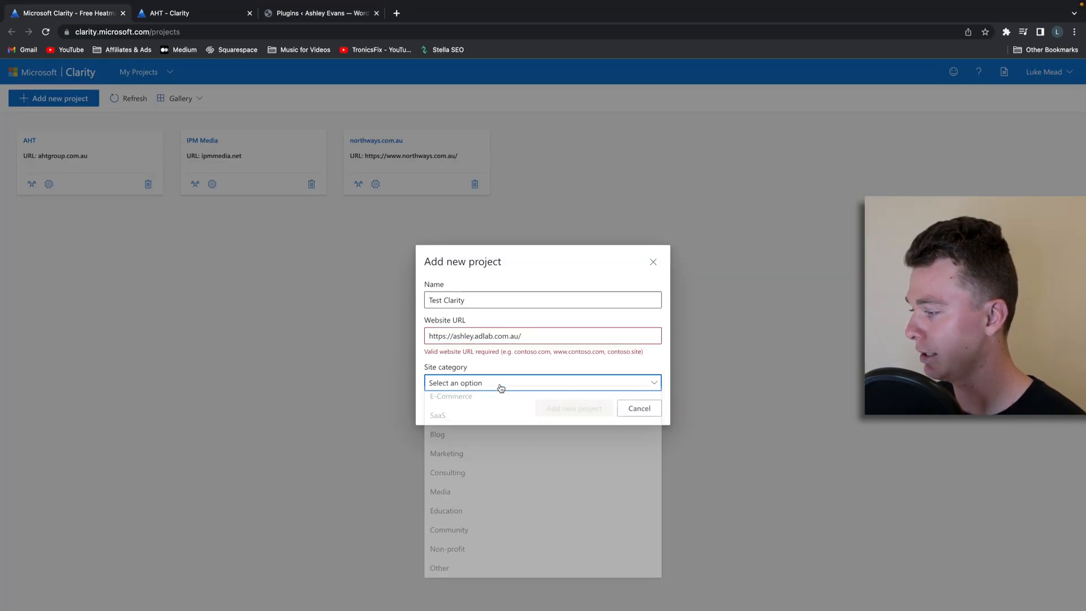
left_click(541, 335)
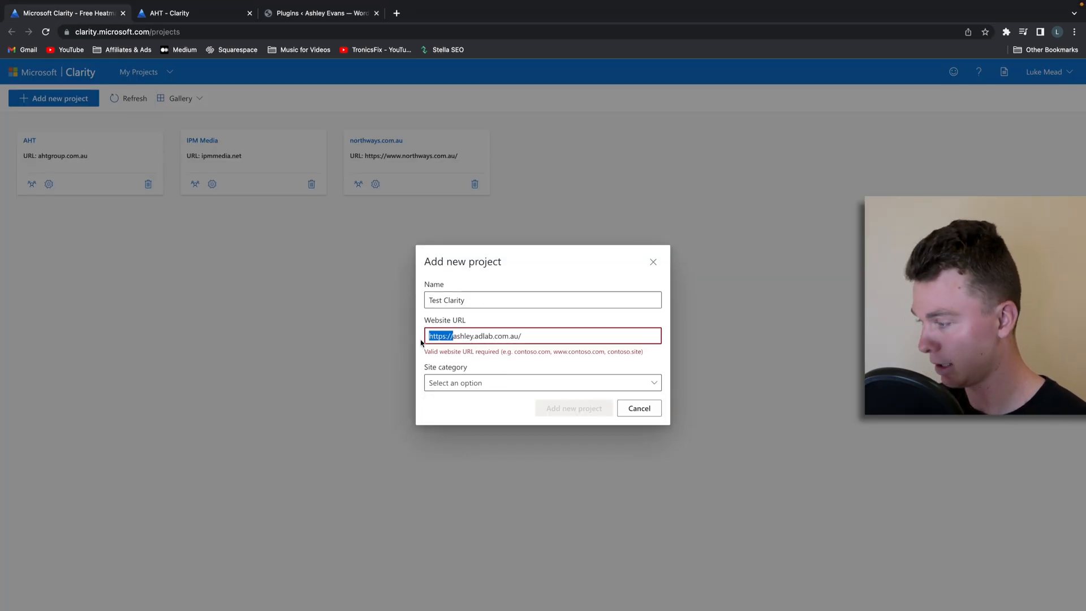
type("ashley.adlab.com.au")
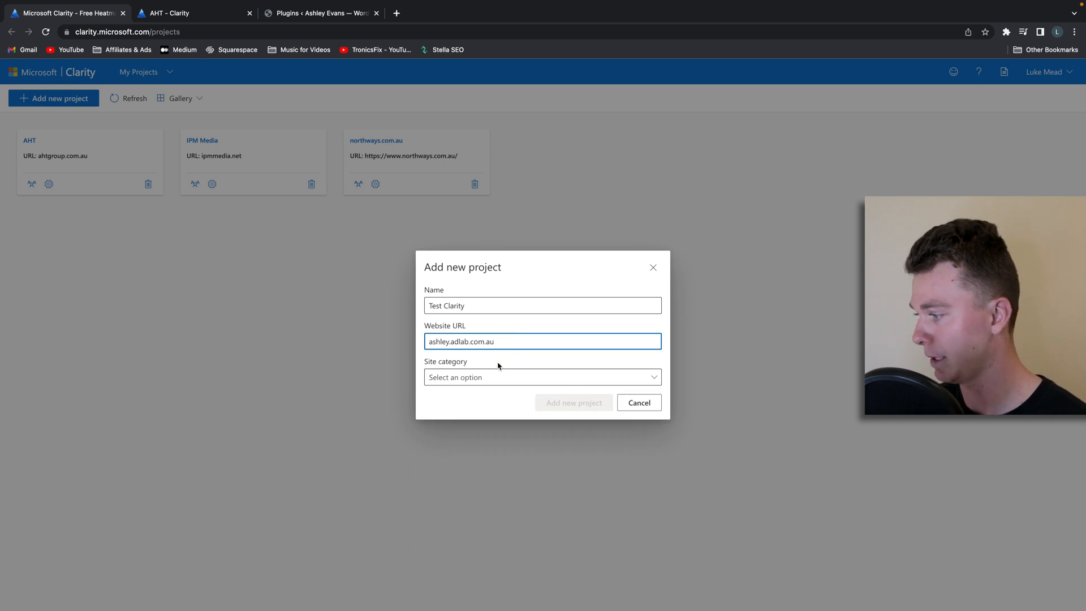
left_click(542, 377)
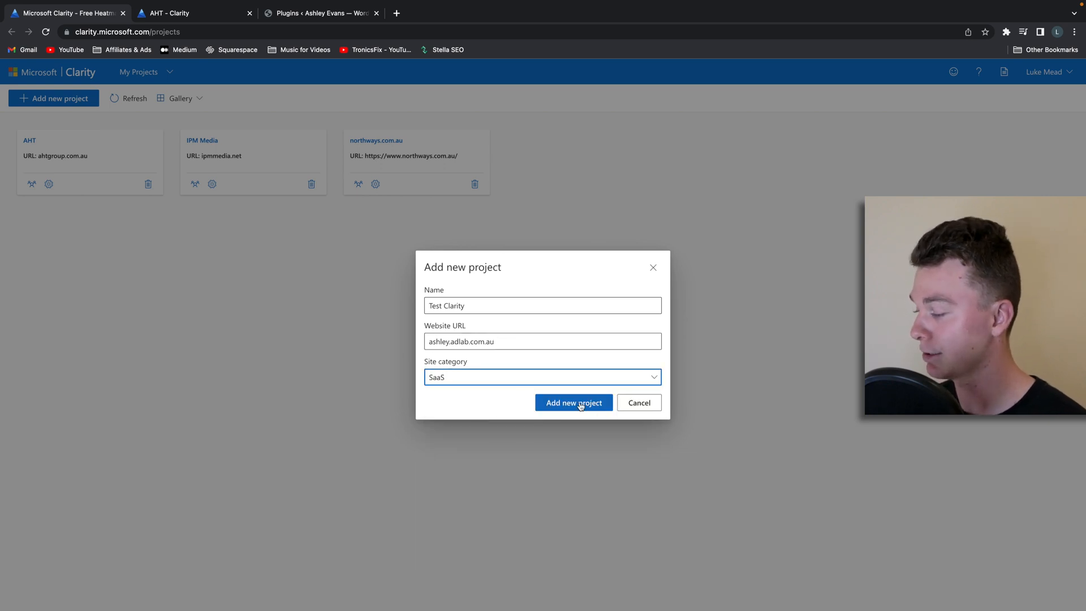
left_click(572, 403)
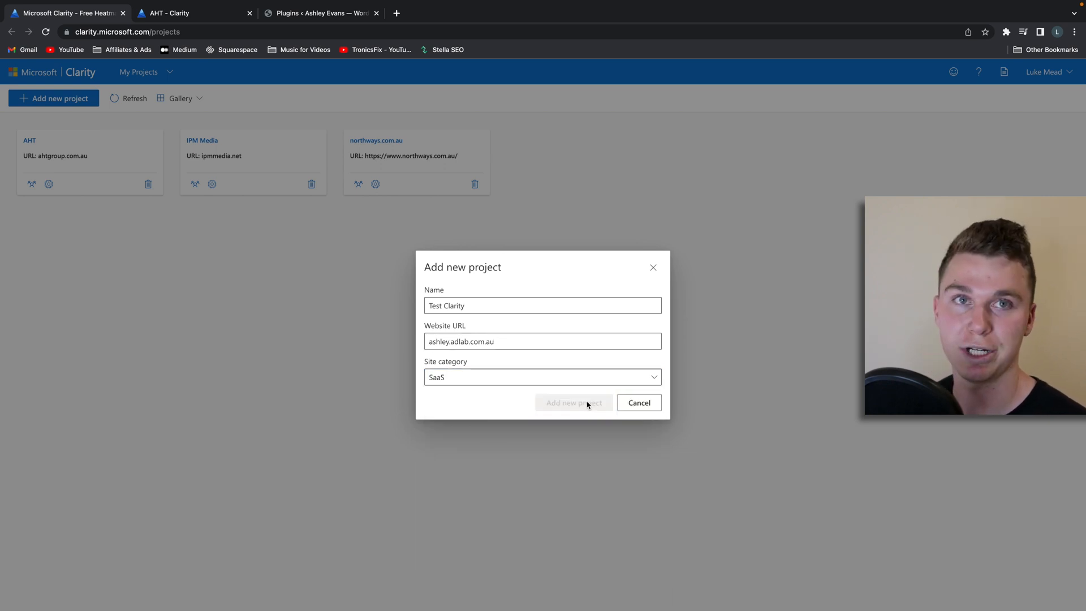
left_click(574, 403)
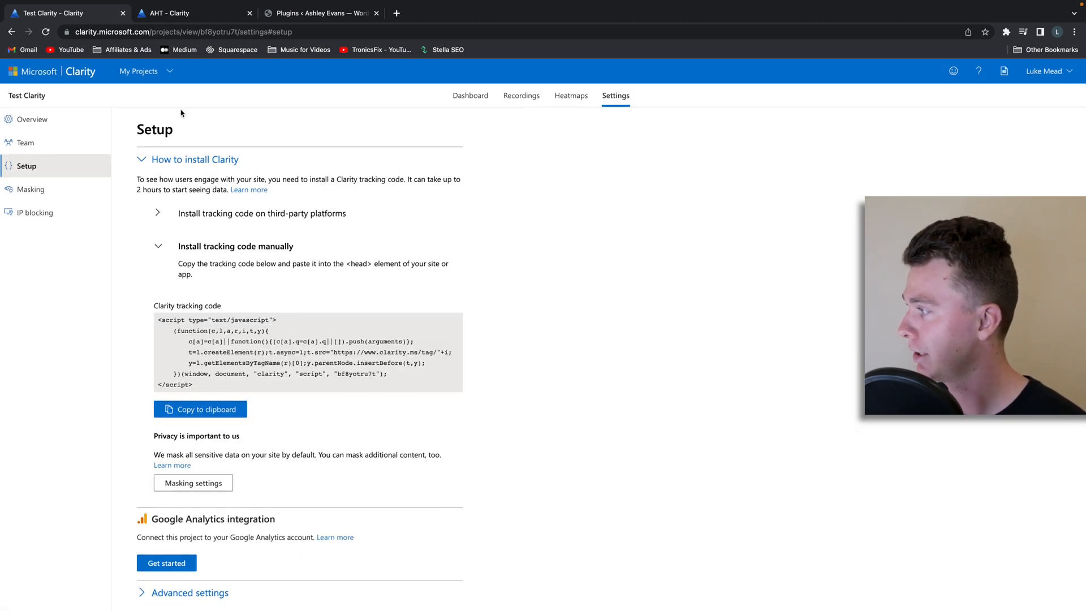
Look up the Test Clarity project ID on its overview and return to the WordPress plugin settings
left_click(319, 12)
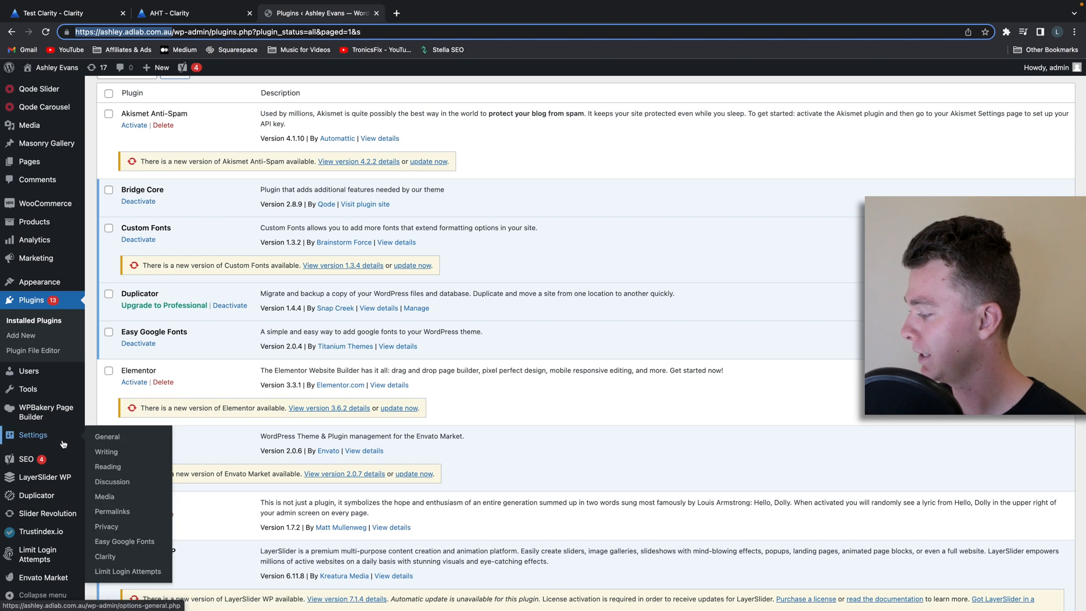
left_click(193, 12)
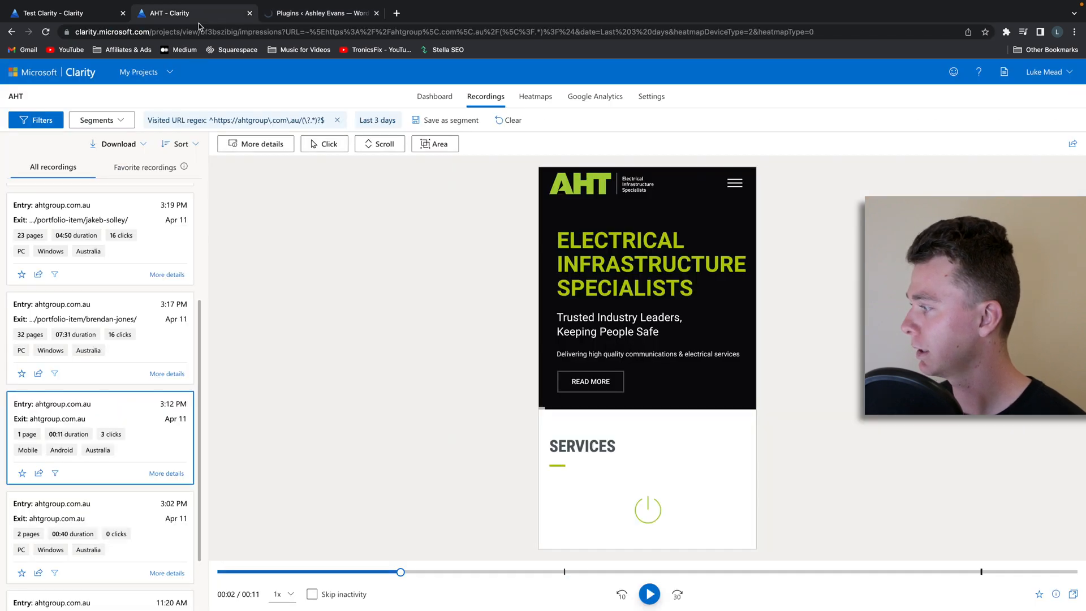
left_click(62, 12)
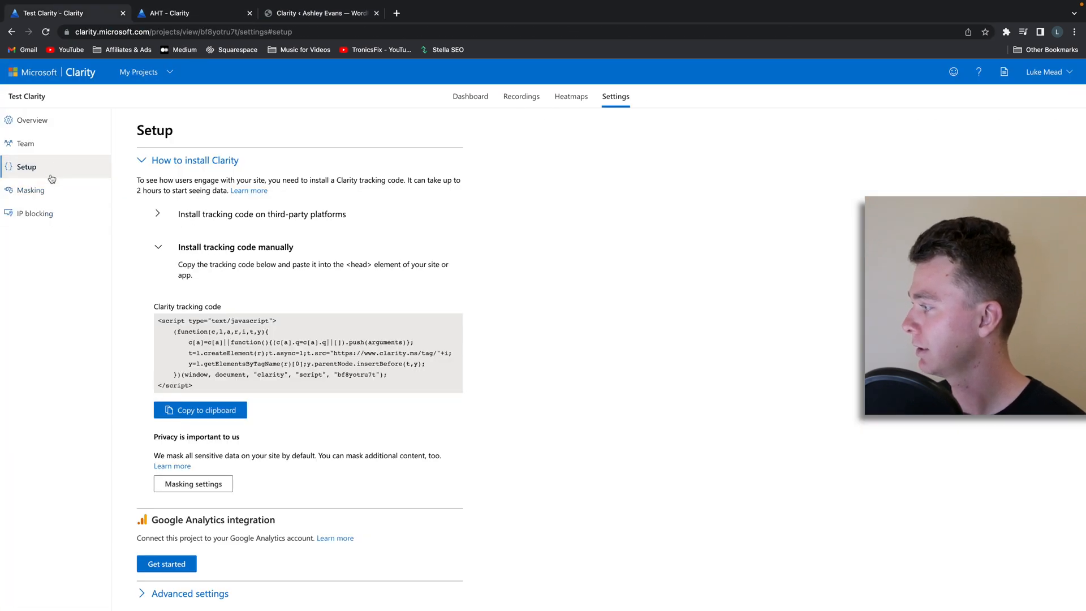
left_click(33, 120)
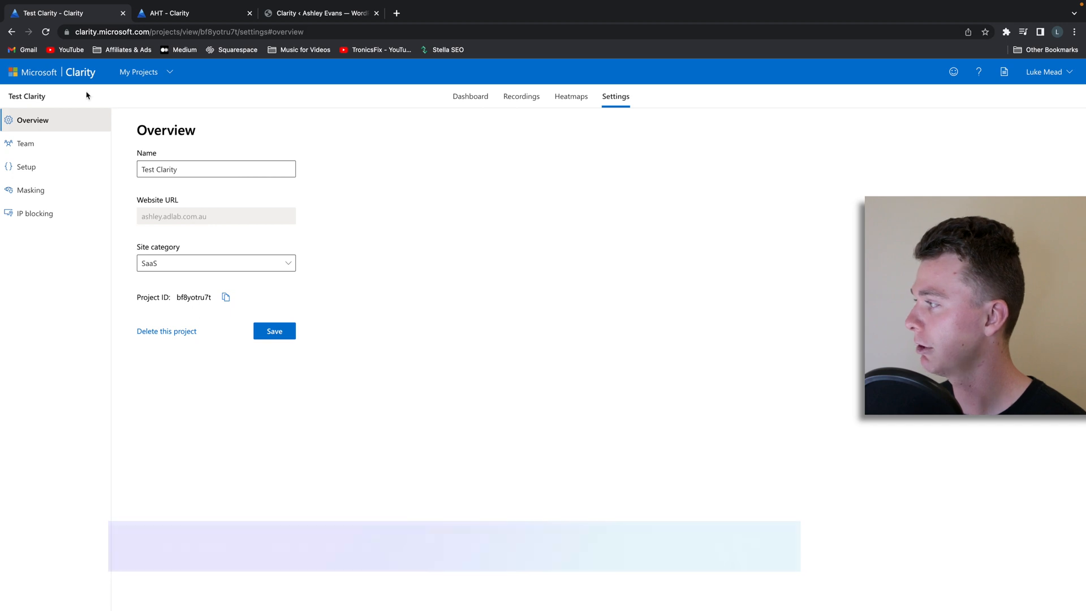
left_click(320, 13)
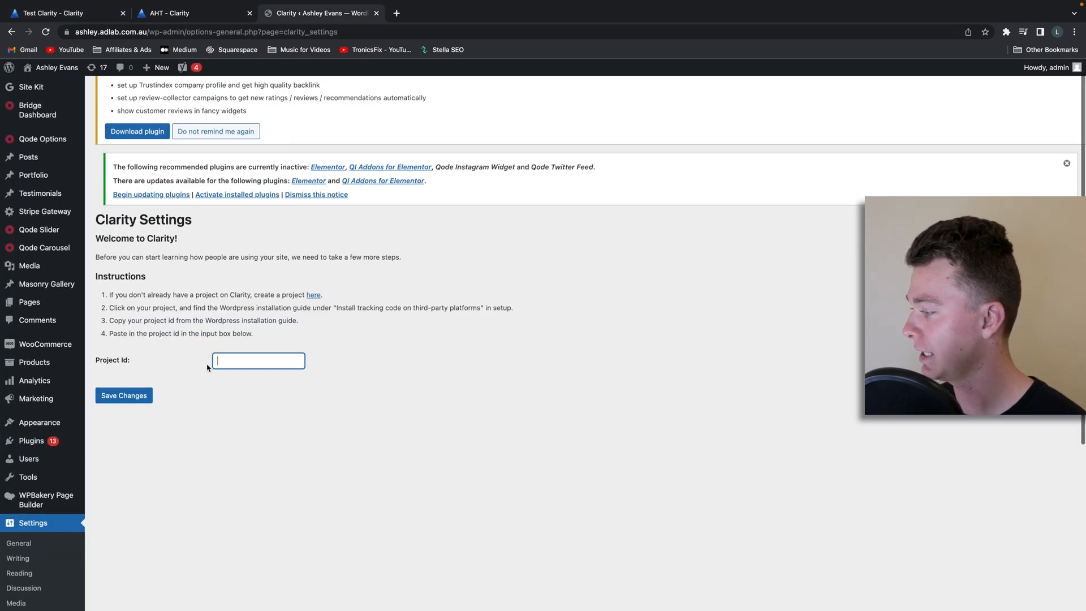
Save project ID bf8yotru7t in the Clarity plugin settings and return to the Clarity project
type("bf8yotru7t")
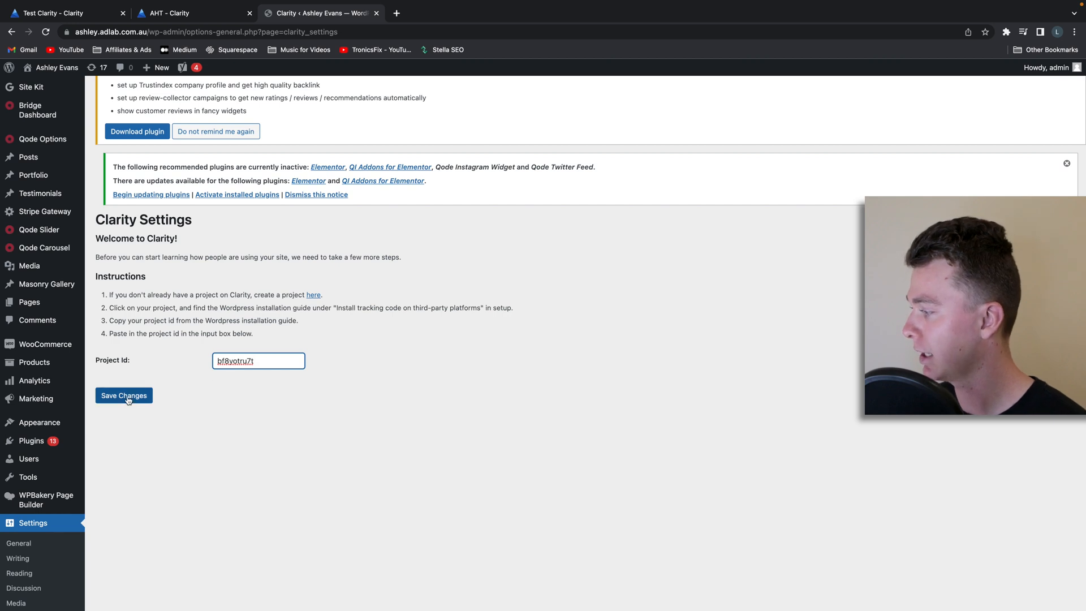
left_click(123, 395)
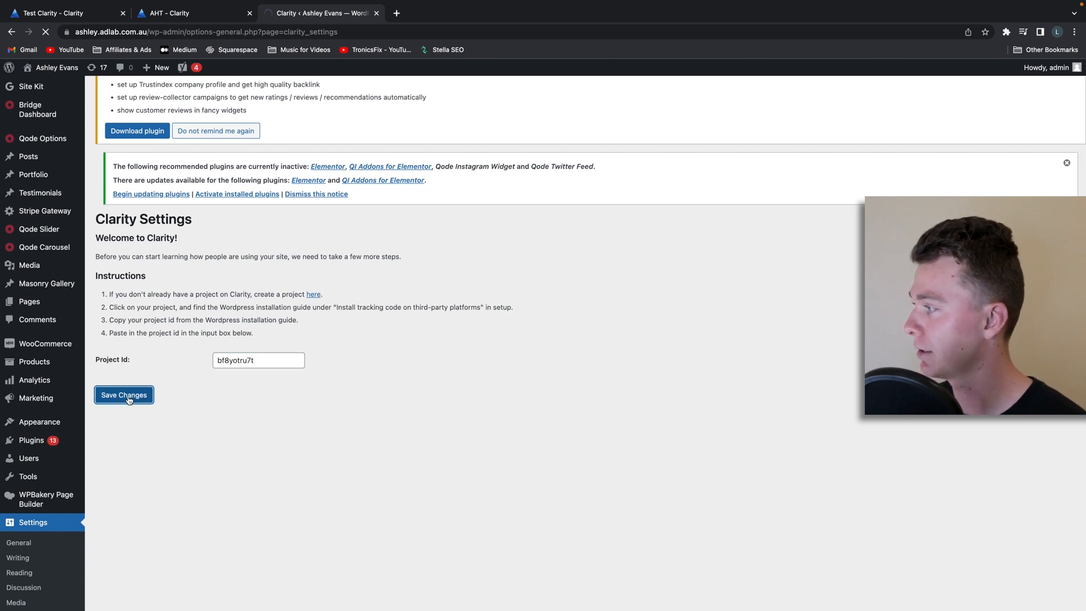
left_click(123, 395)
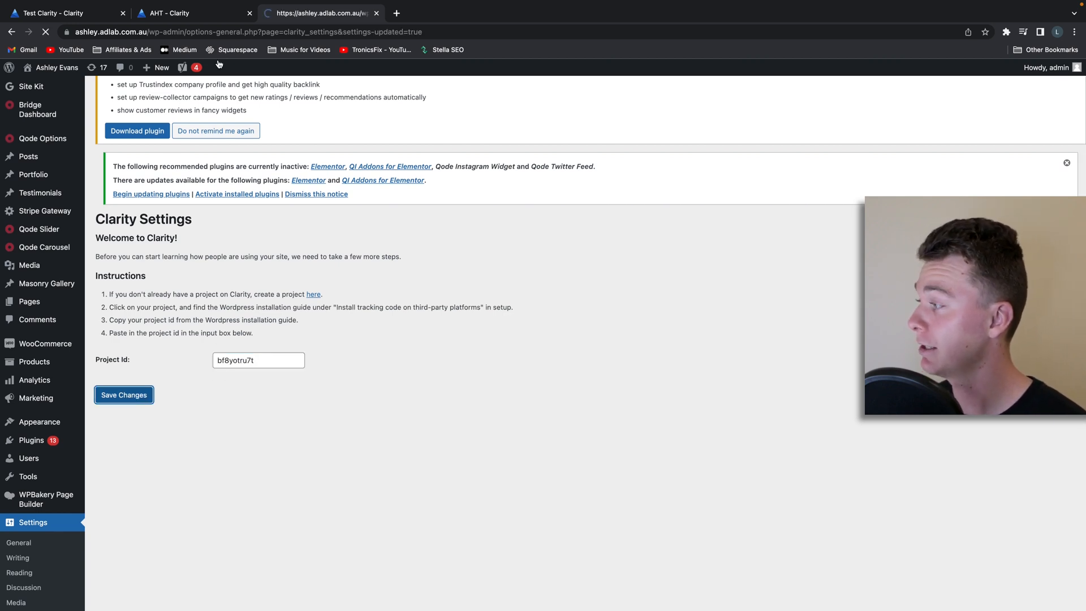
left_click(124, 394)
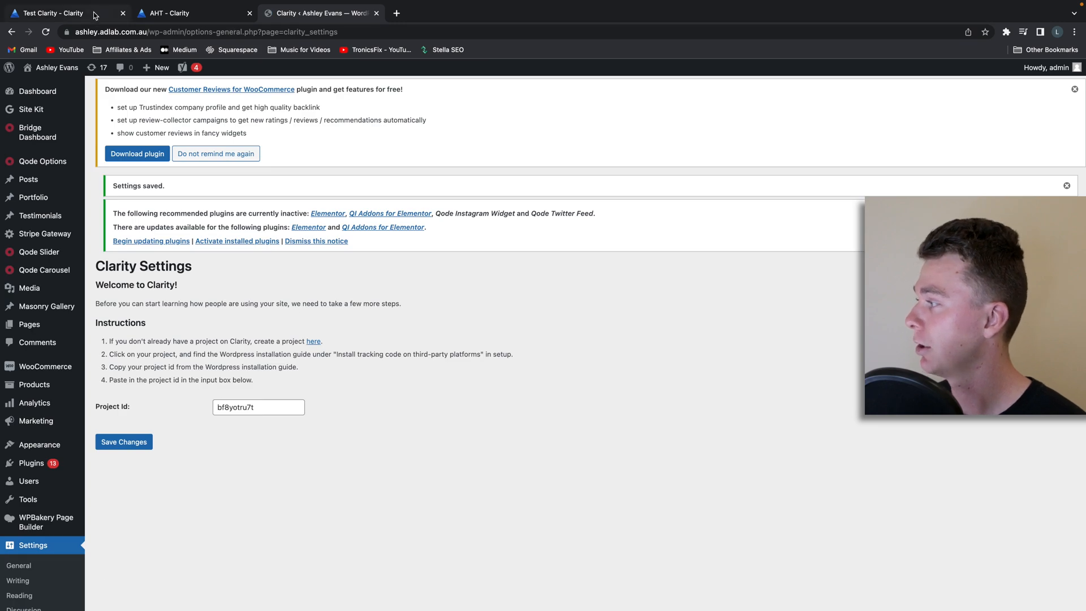
left_click(49, 12)
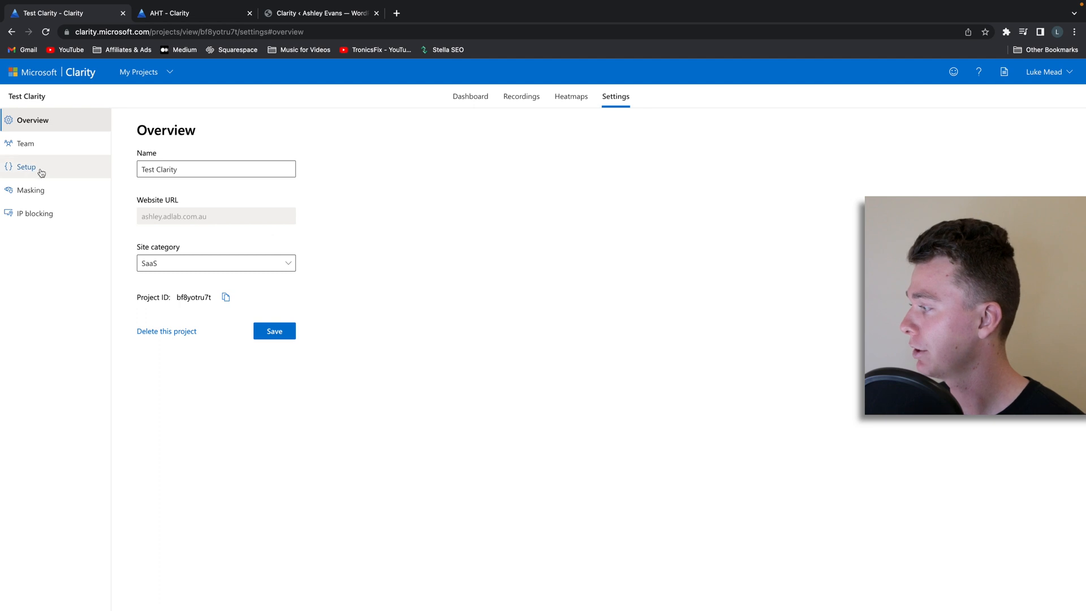
View the Test Clarity setup and its empty recordings page awaiting first data
left_click(26, 166)
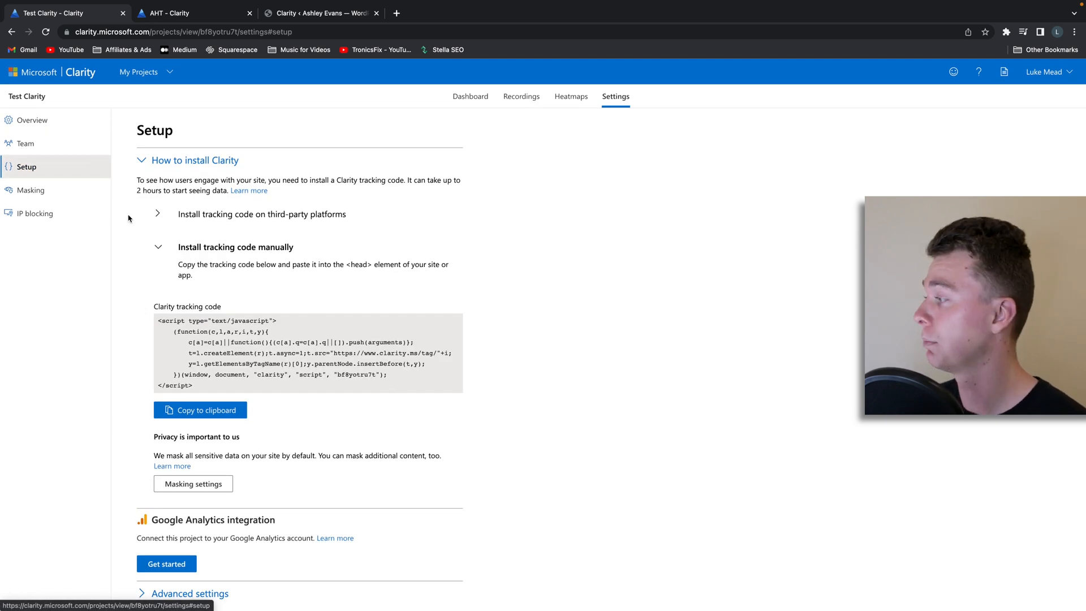
mouse_move(522, 96)
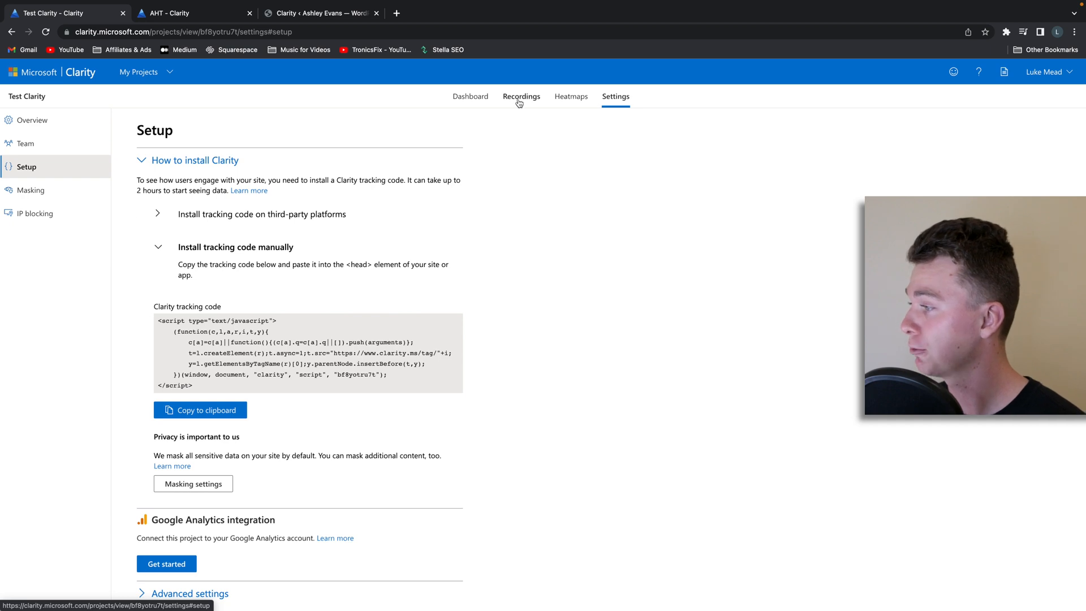
left_click(520, 96)
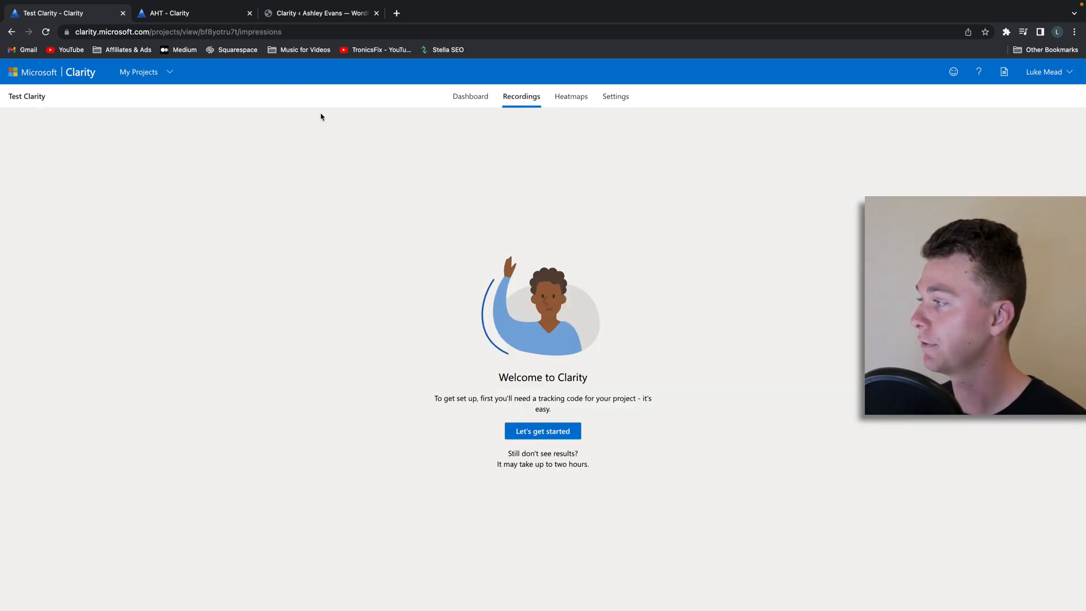
left_click(320, 12)
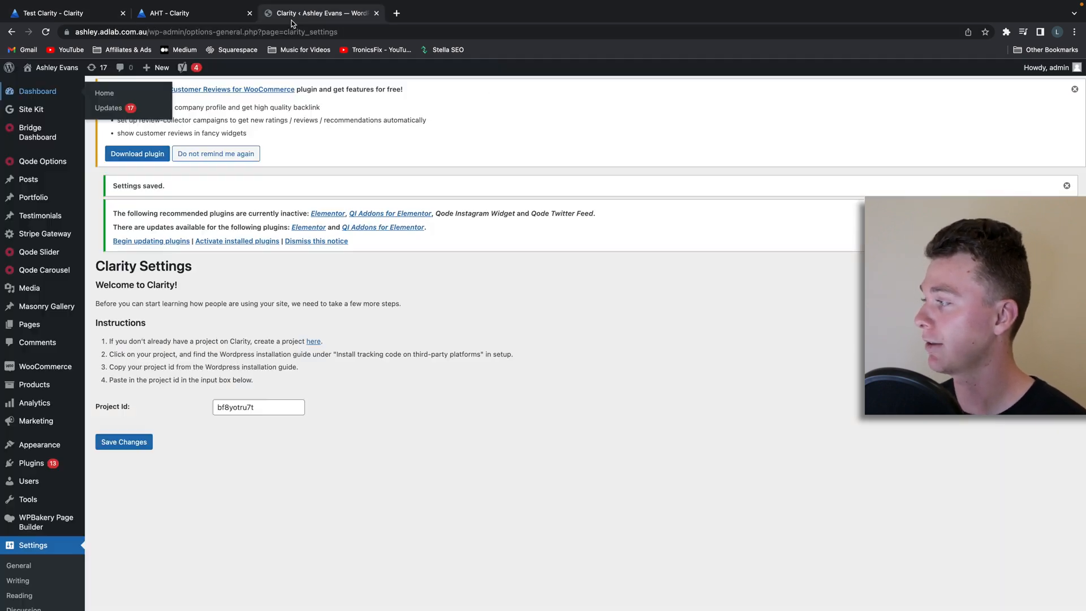
left_click(62, 13)
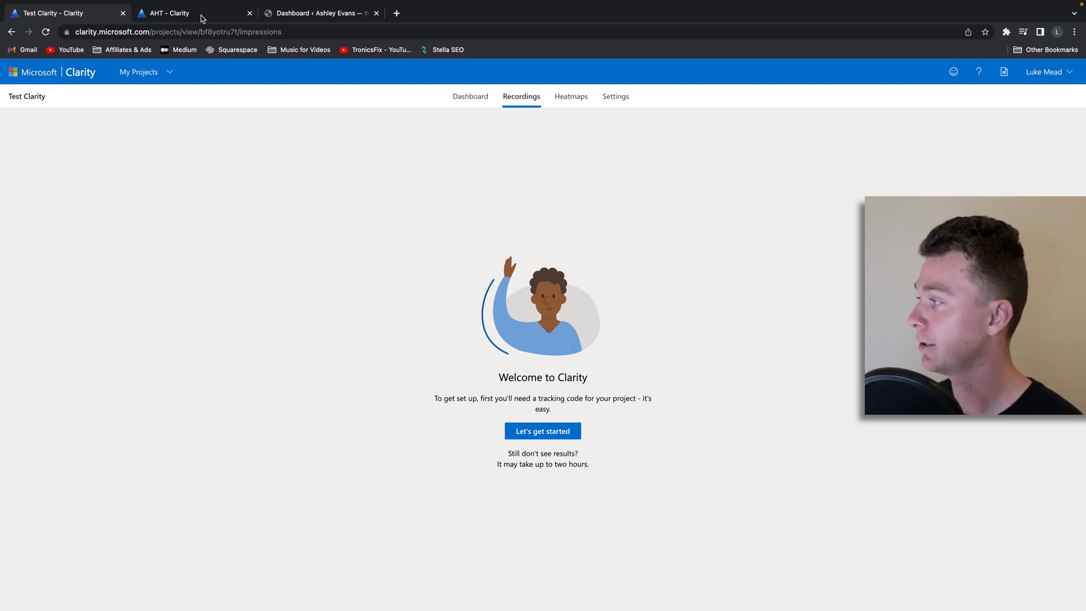
Show the AHT homepage's scroll heatmap and review visitor percentages by scroll depth
left_click(169, 13)
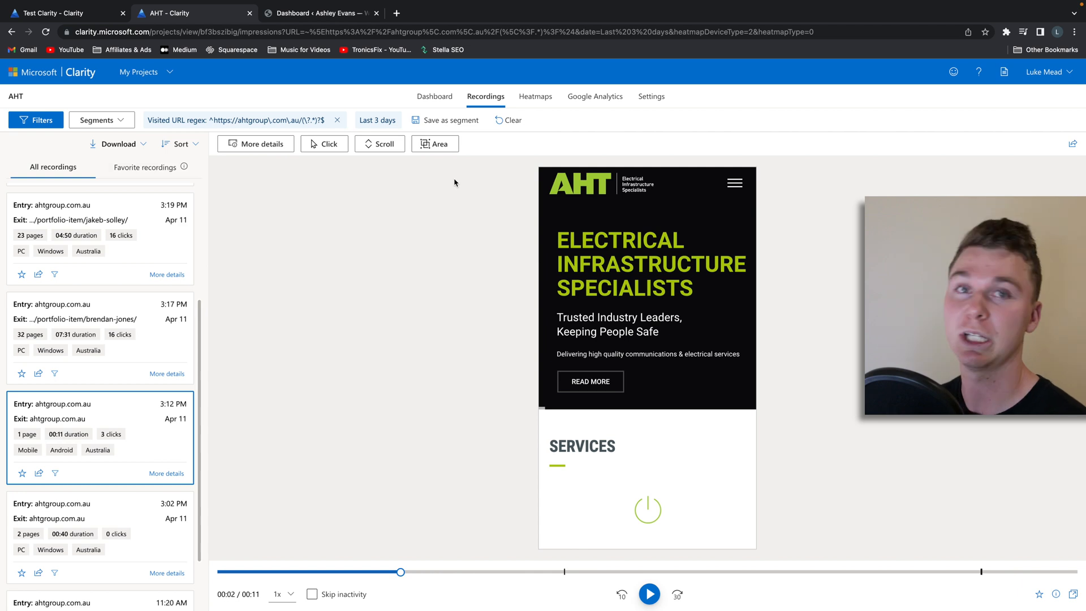
mouse_move(396, 174)
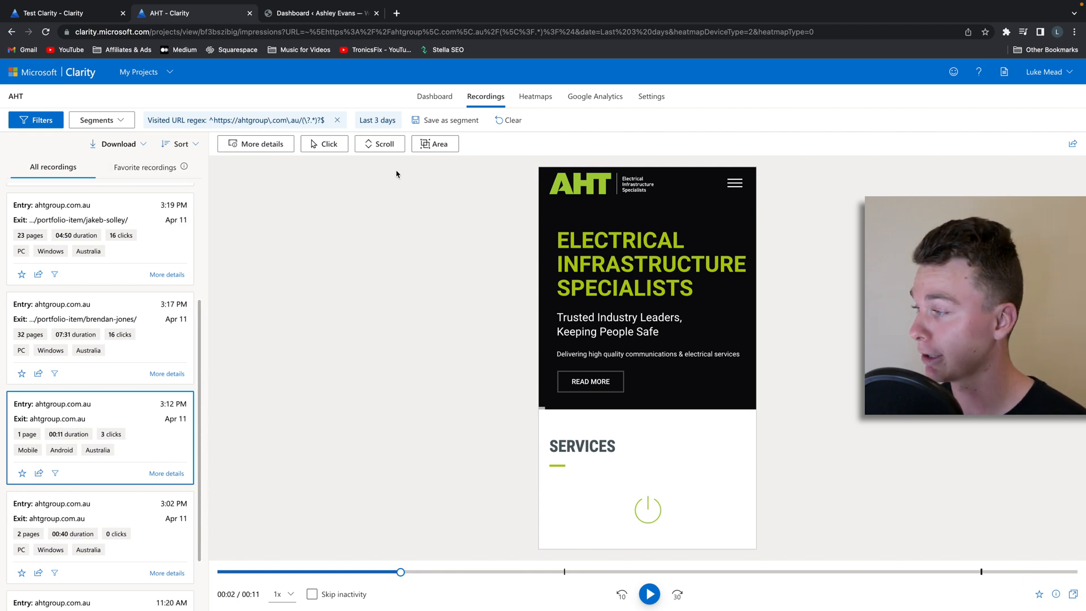
mouse_move(537, 113)
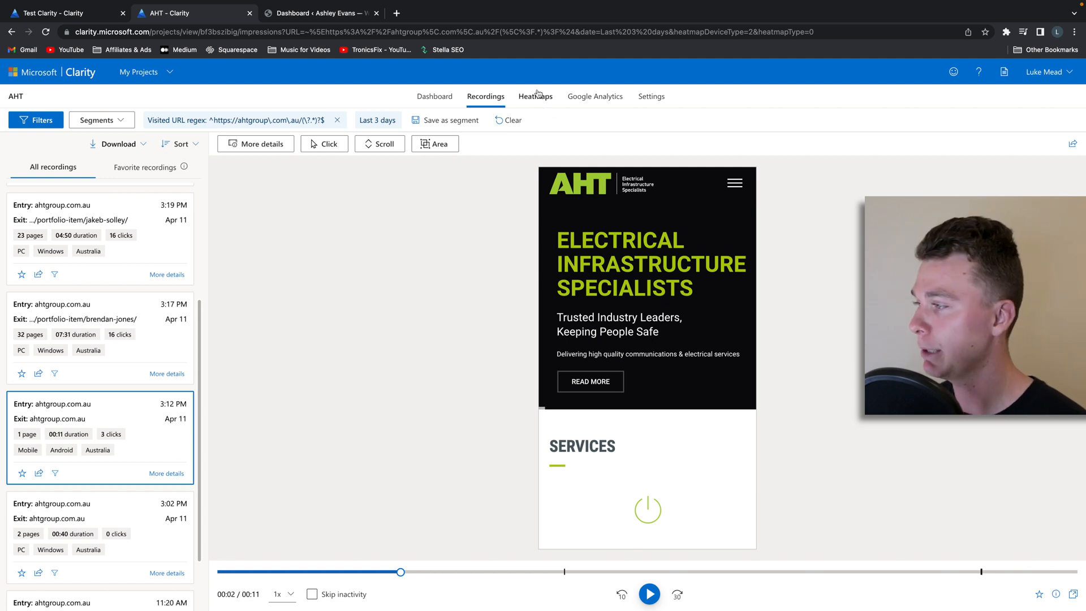
left_click(535, 97)
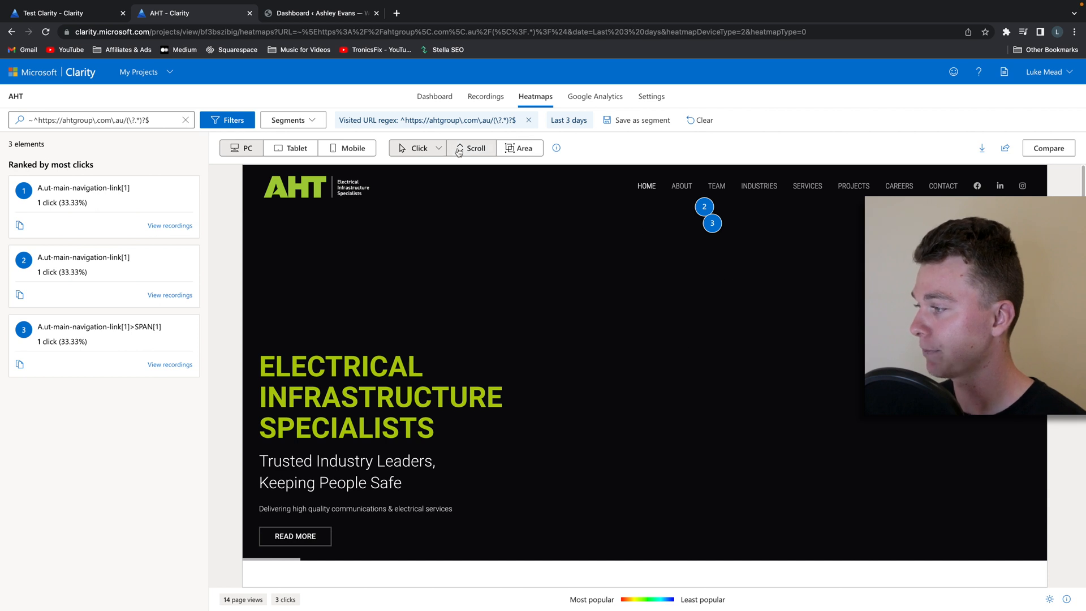
left_click(477, 147)
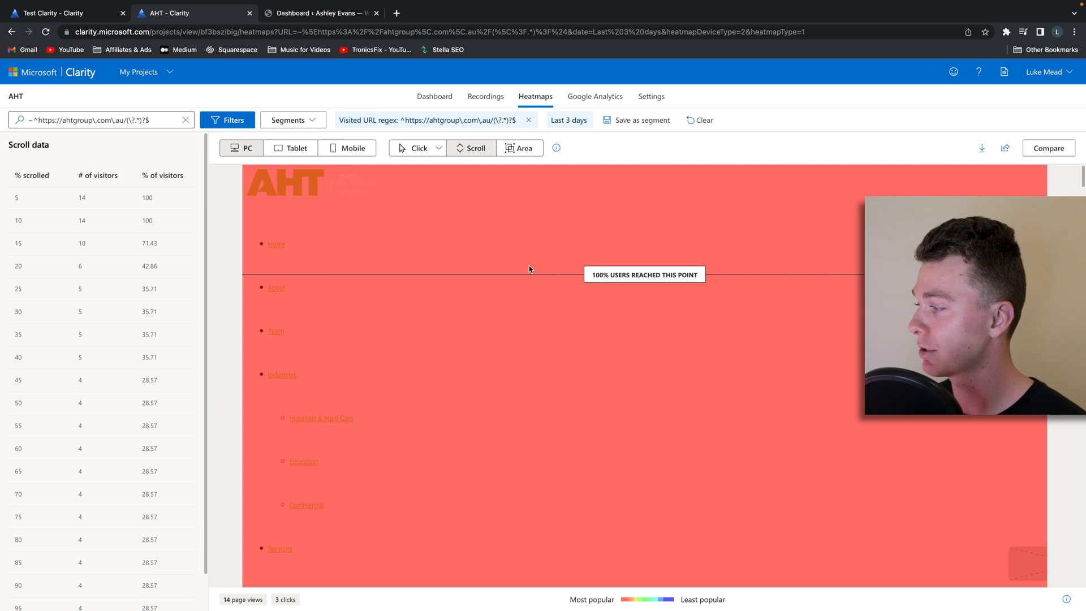
scroll("down", 3)
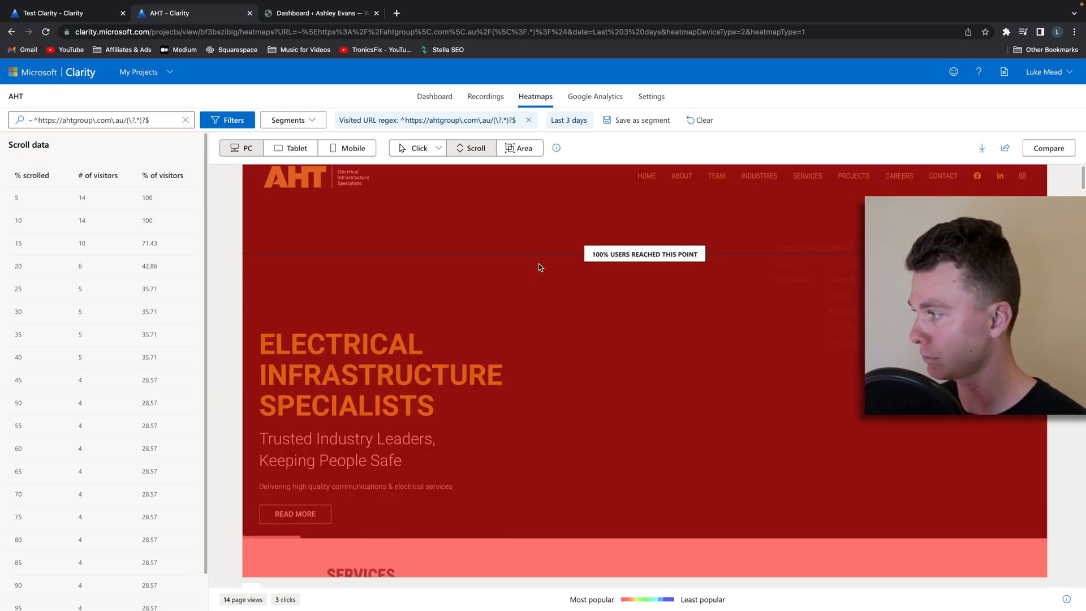
scroll("down", 3)
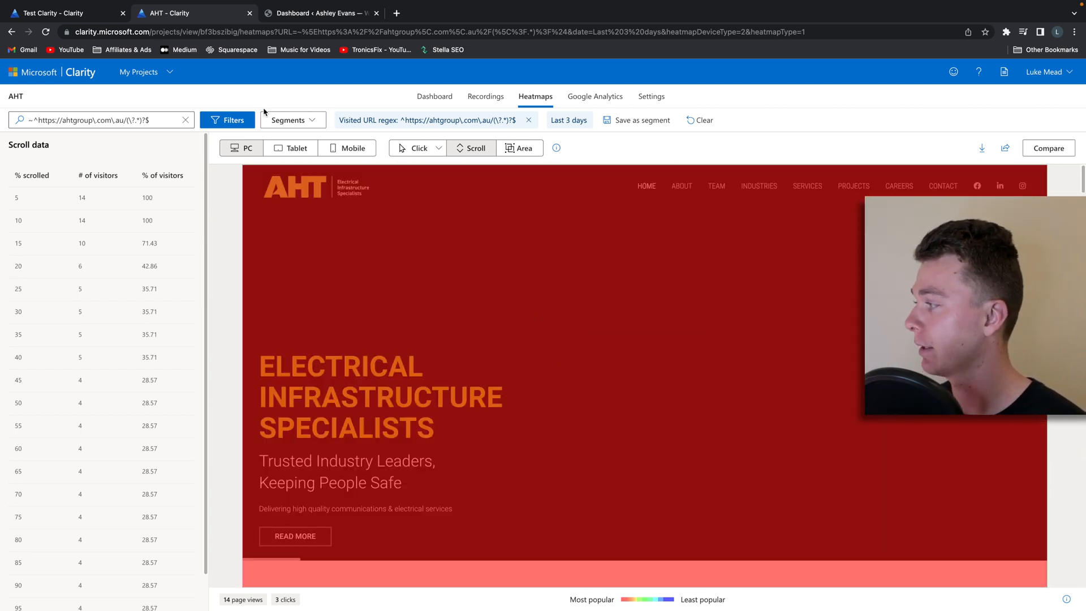
Open the 3:17 PM 32-page session recording, start playback and jump ahead on the timeline
left_click(486, 96)
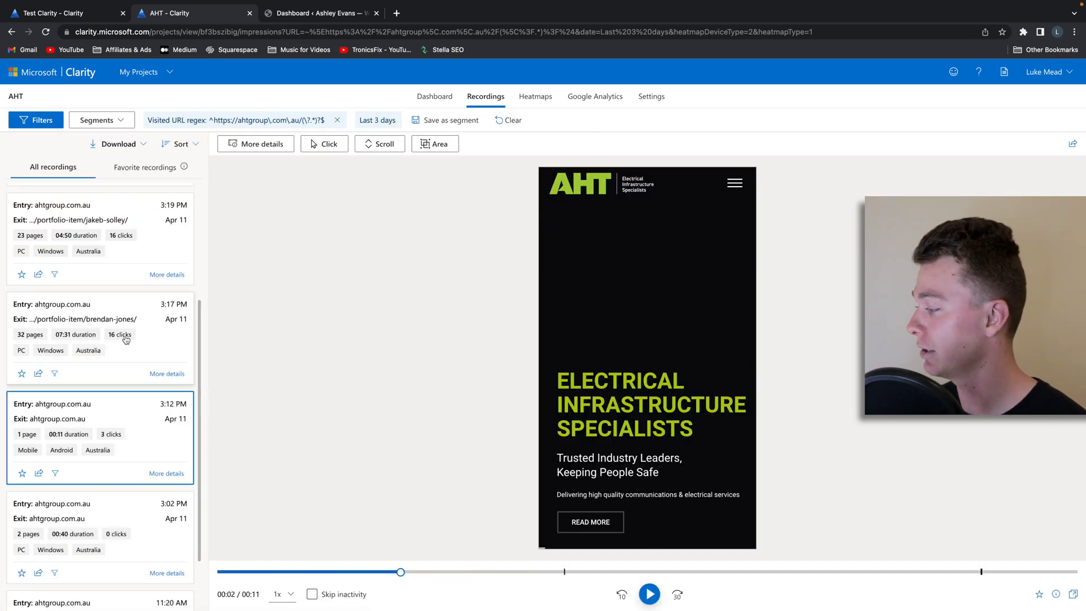
left_click(99, 339)
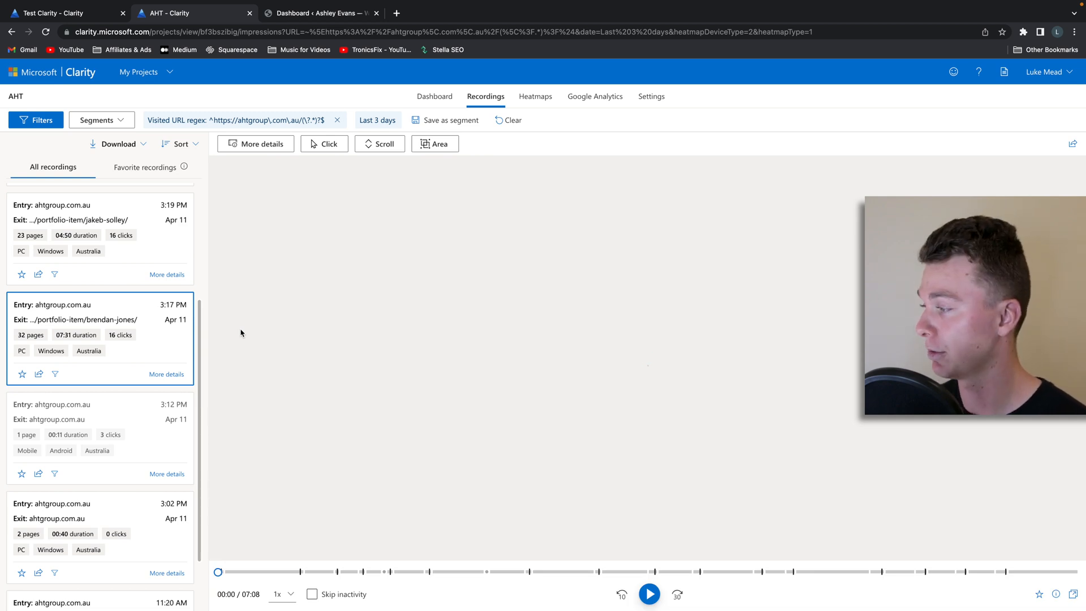
left_click(649, 594)
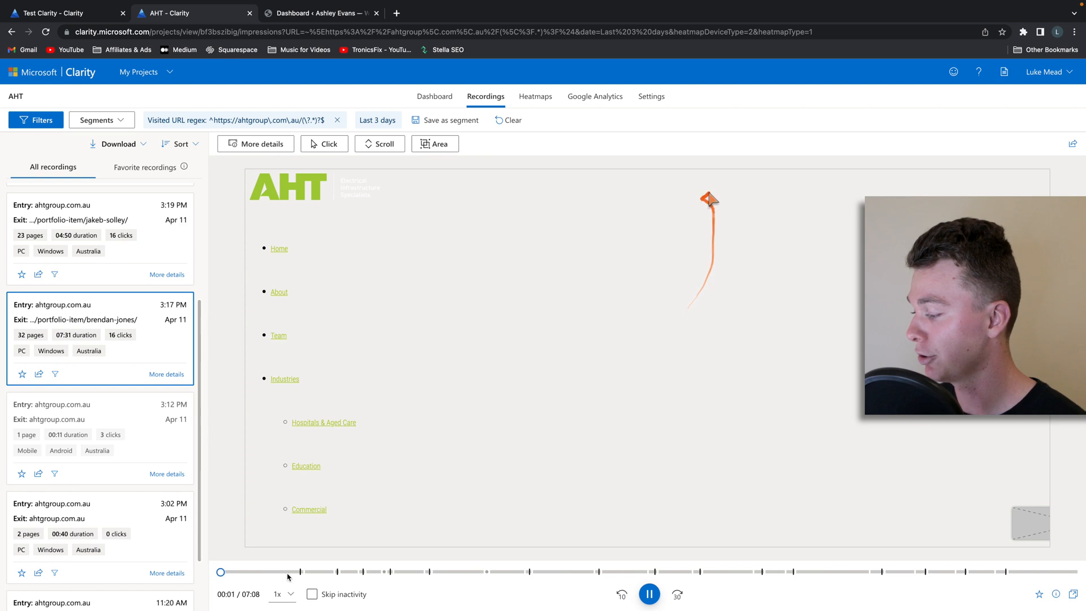
left_click(223, 571)
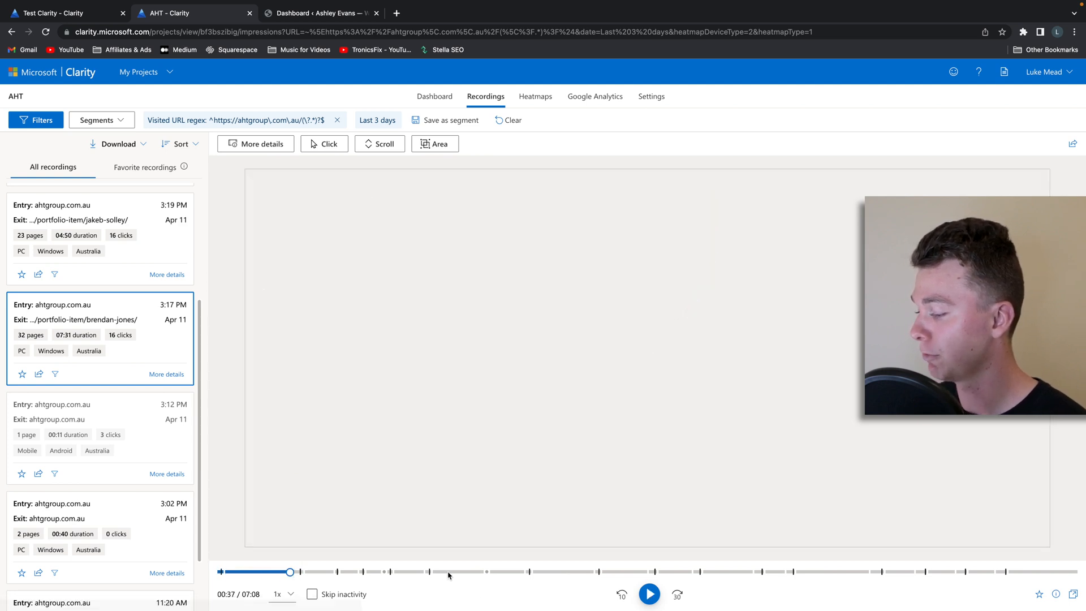
Toggle playback to watch later parts of the visitor's session, then pause it
left_click(649, 593)
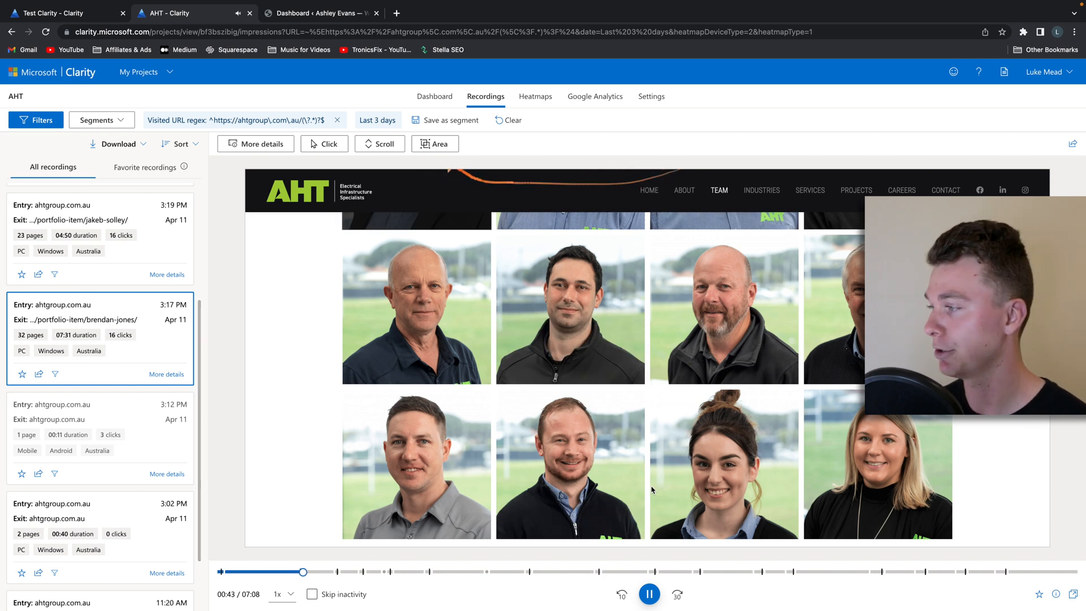
left_click(649, 593)
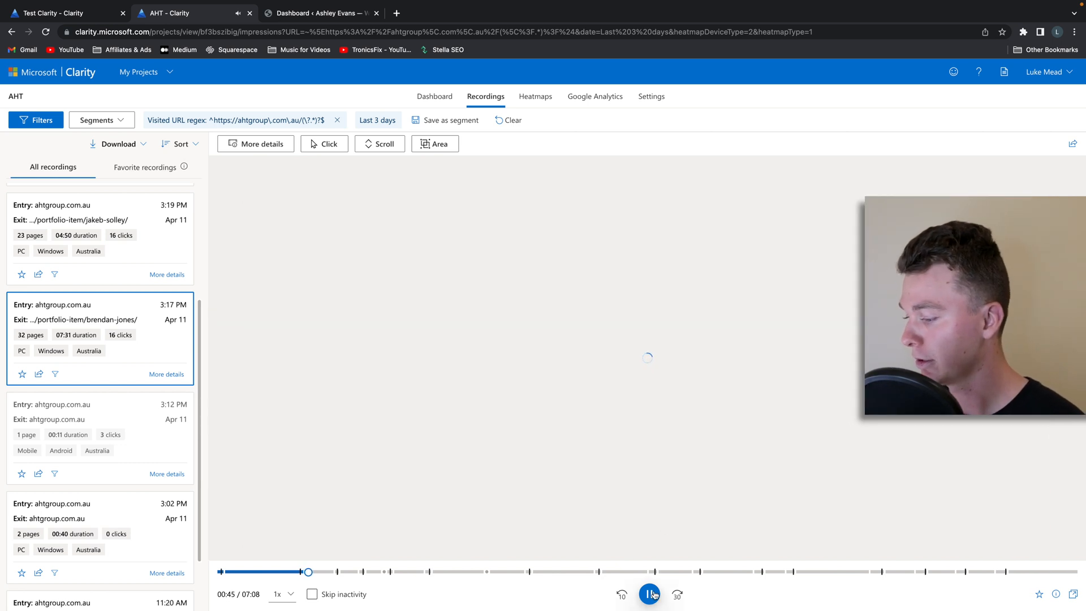
left_click(650, 593)
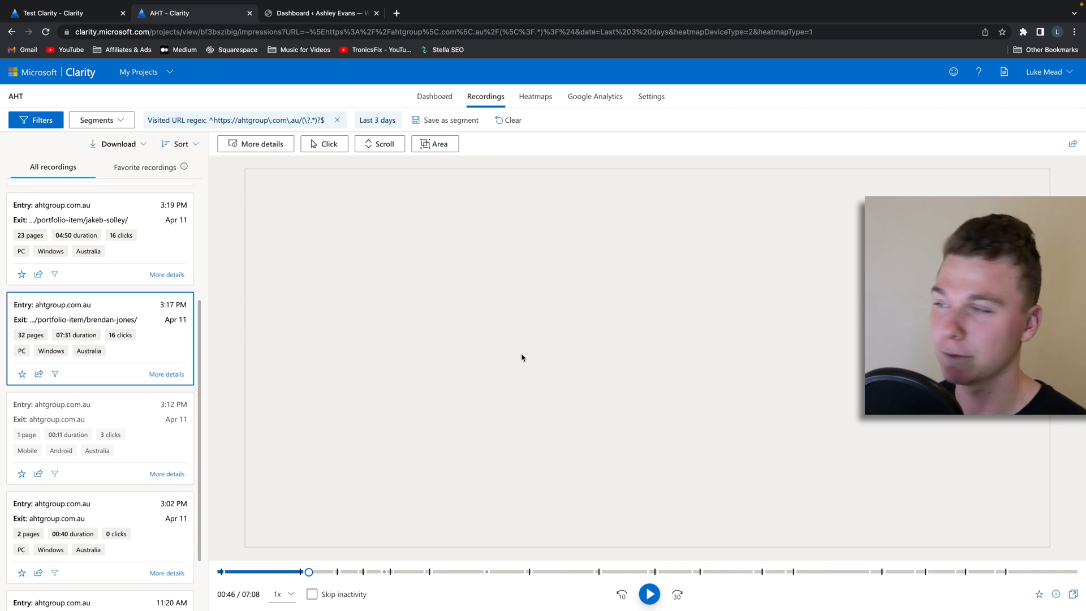
left_click(650, 594)
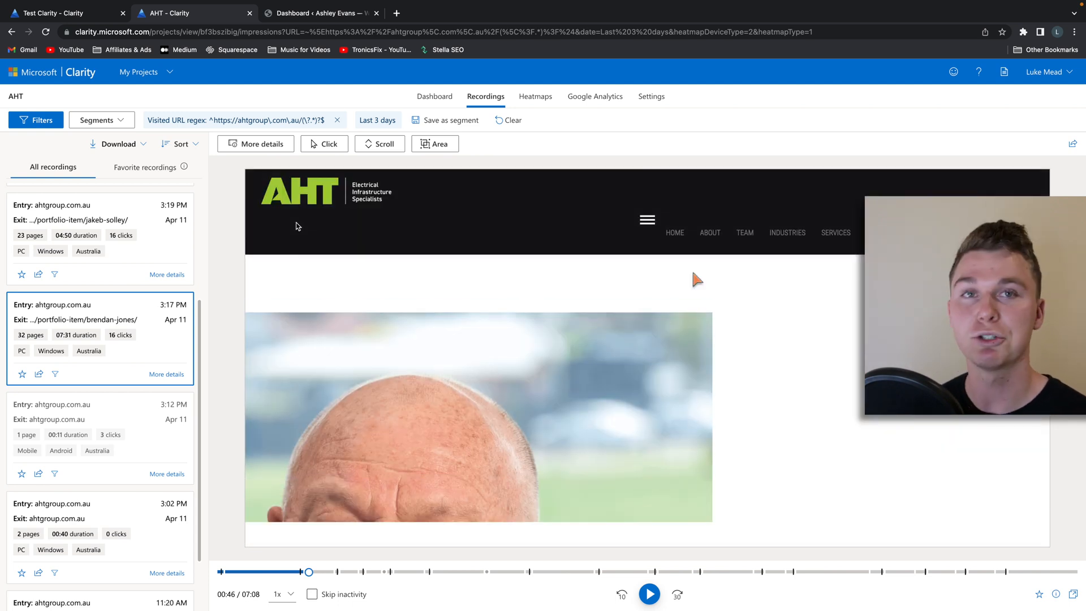